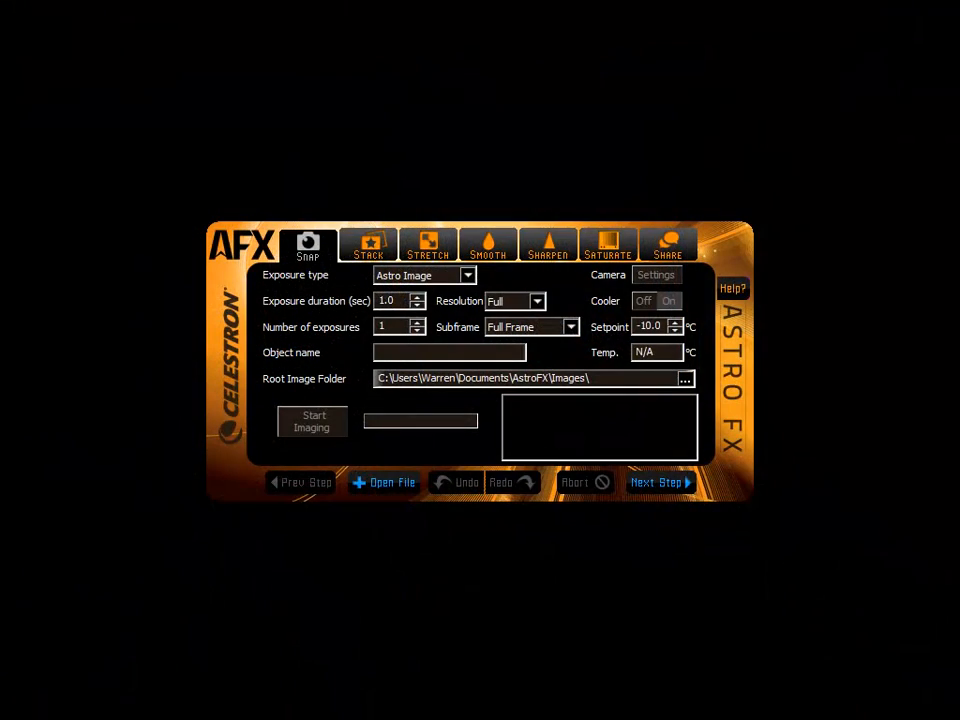
Step the console through the Stack, Smooth, Sharpen, Saturate and Share stages.
left_click(368, 244)
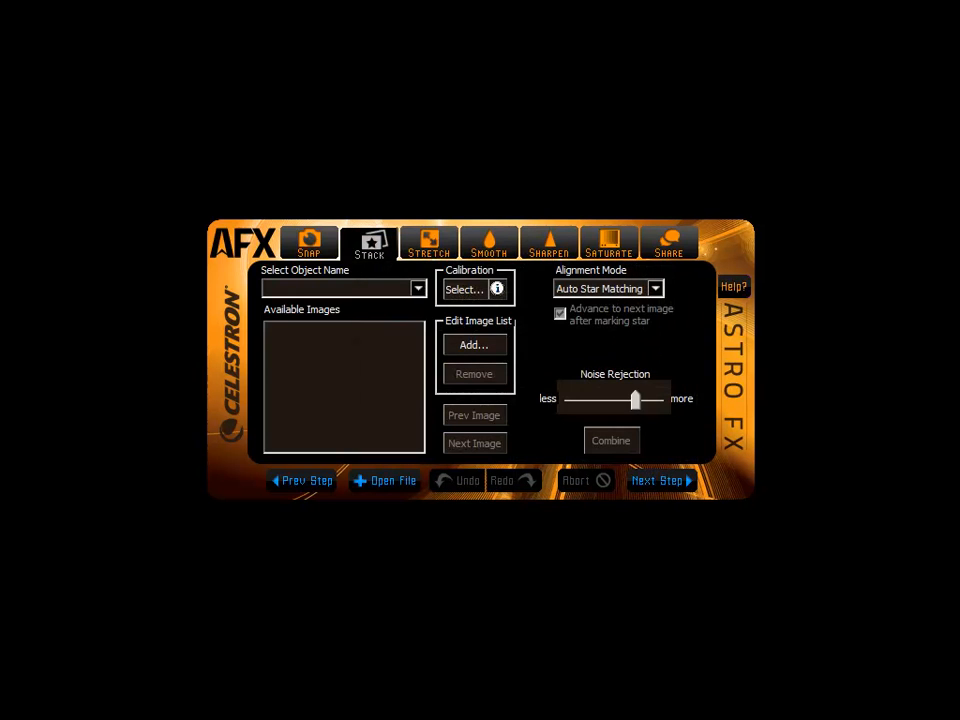
left_click(488, 242)
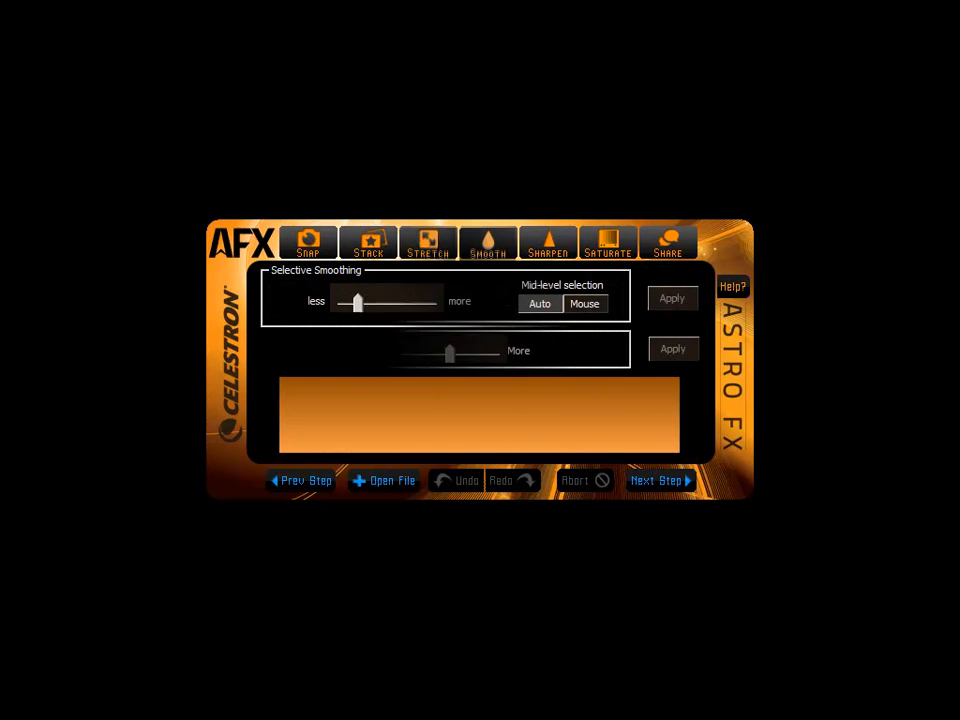
left_click(548, 244)
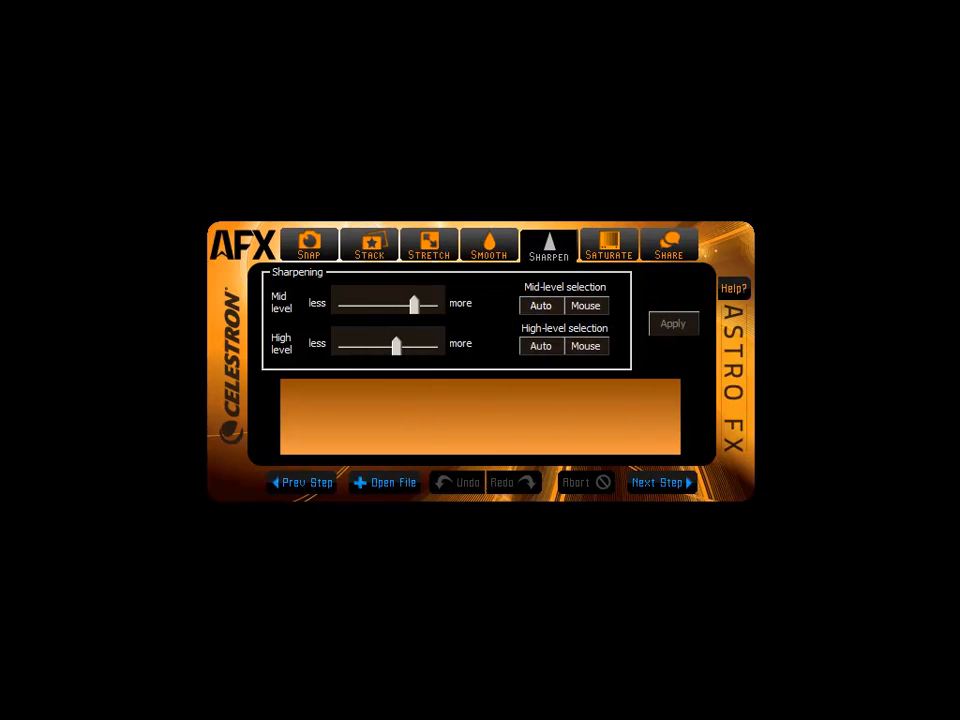
left_click(608, 244)
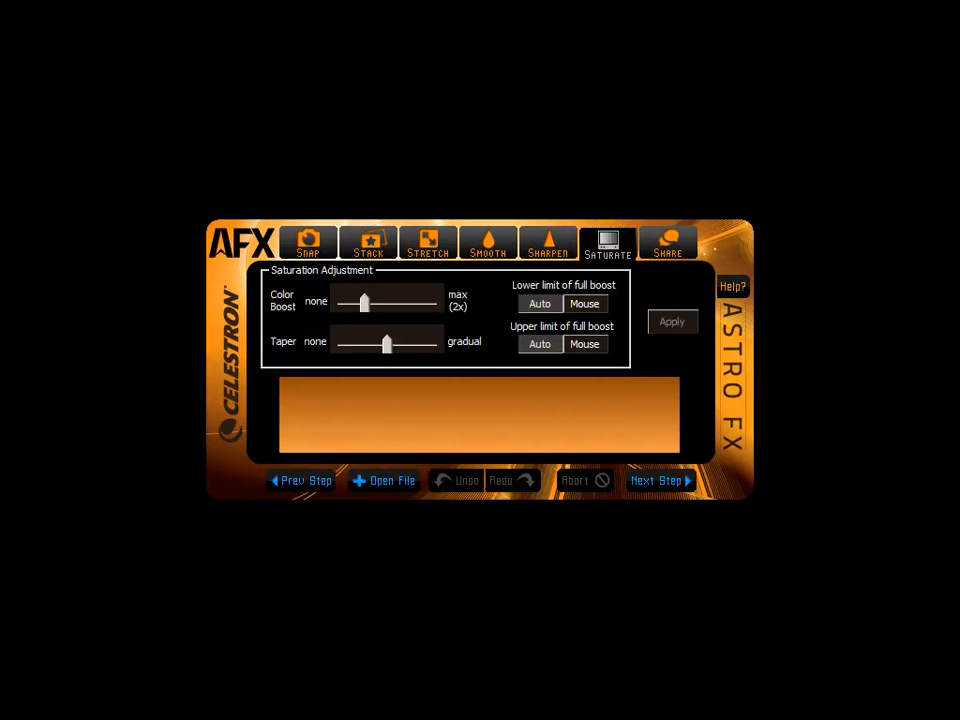
left_click(668, 240)
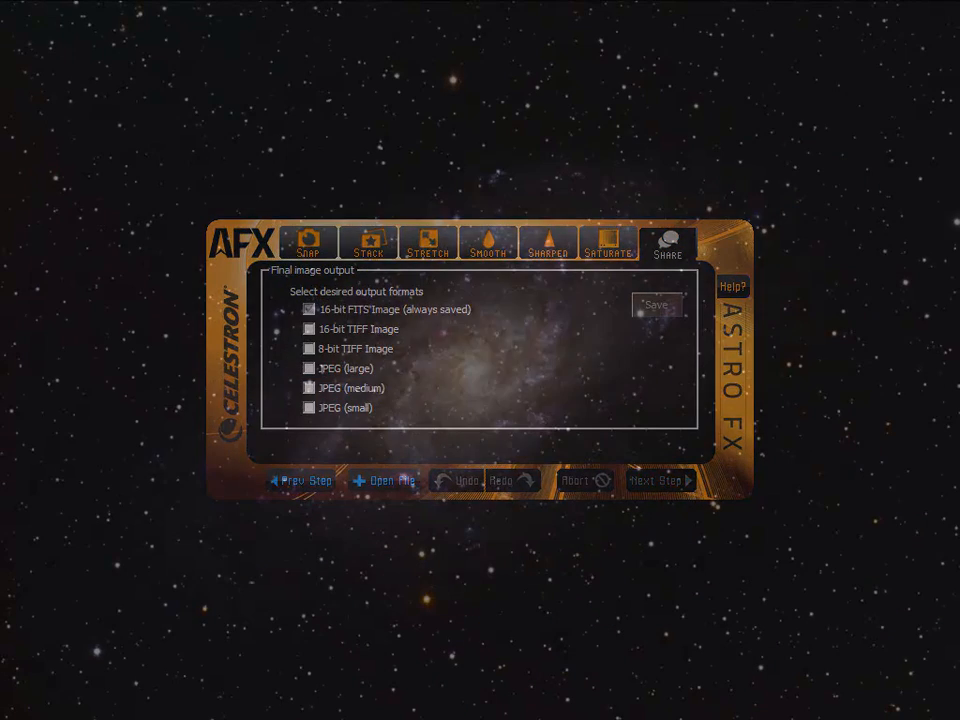
left_click(734, 288)
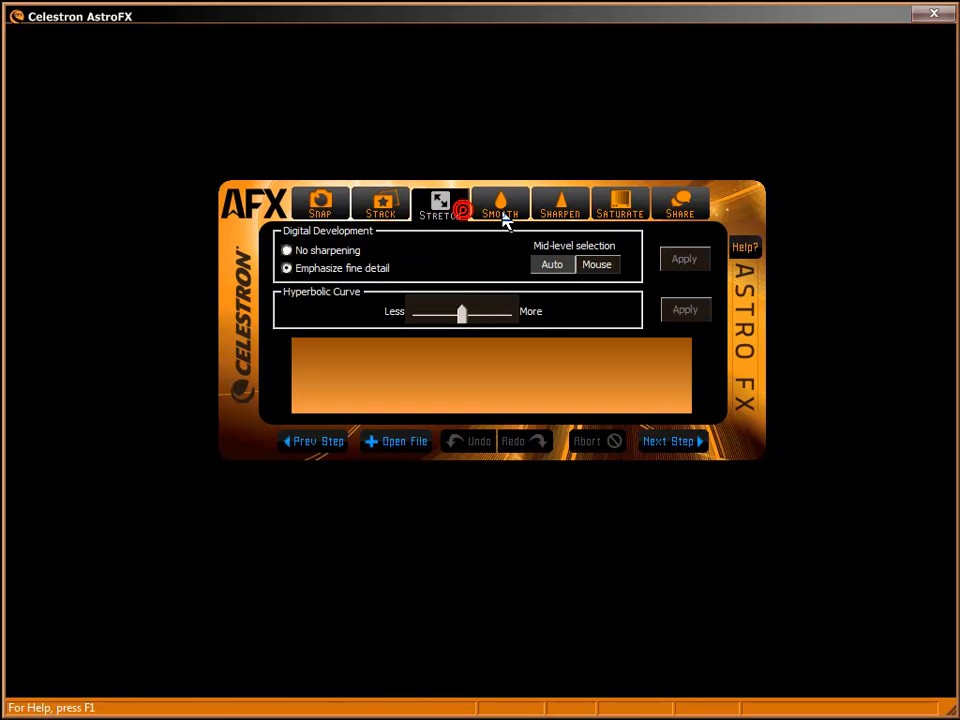
Move to the Sharpen and Share stages, then view the M33 image with its Screen Stretch and zoom options.
left_click(560, 204)
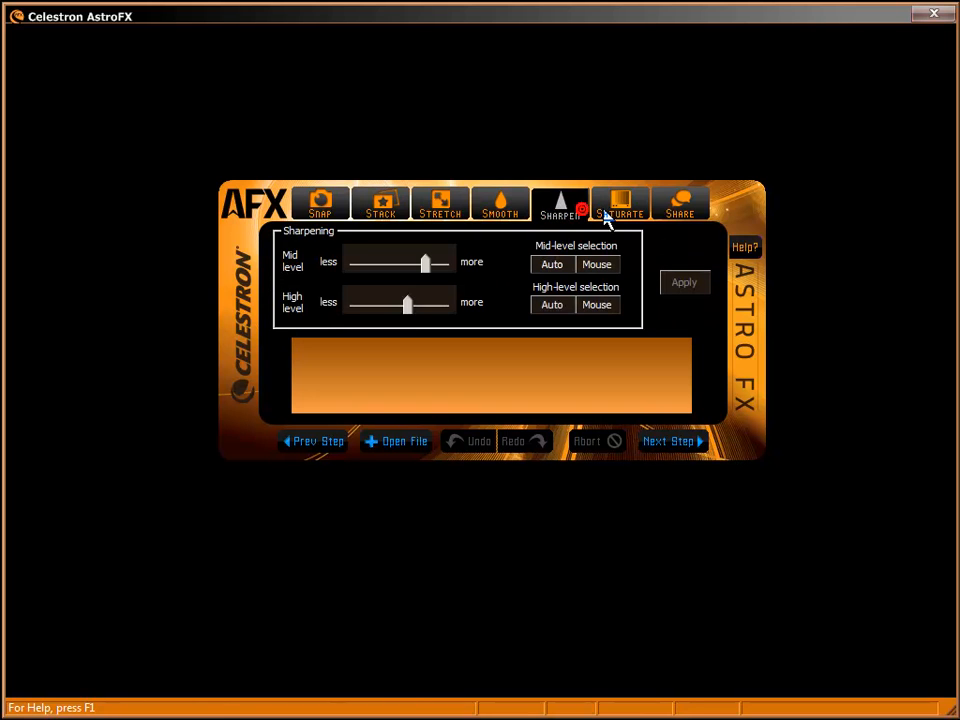
left_click(680, 204)
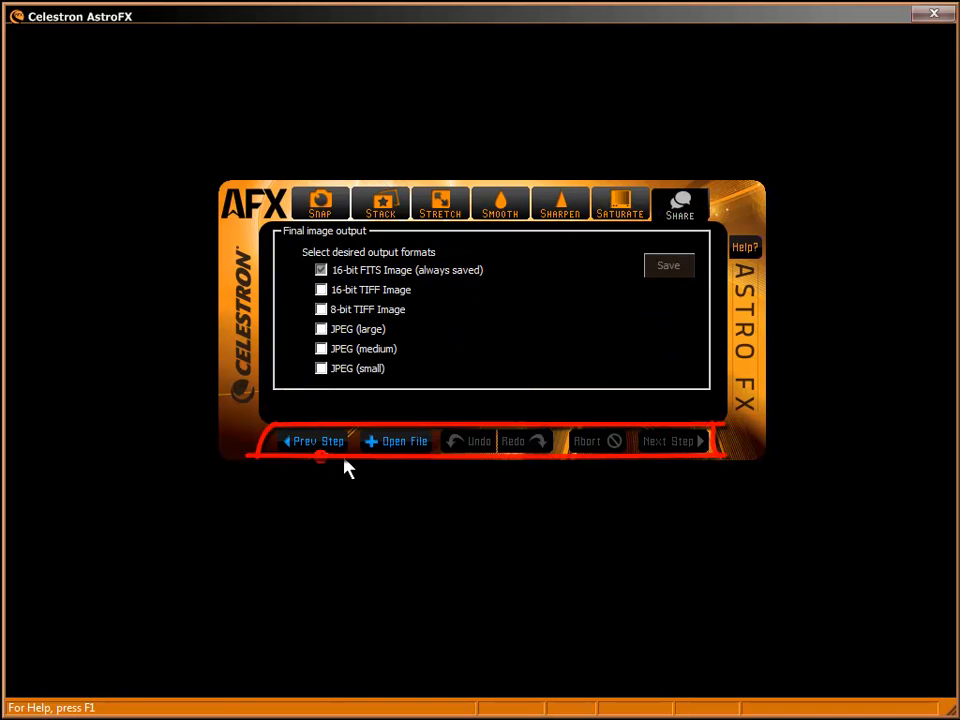
left_click(402, 442)
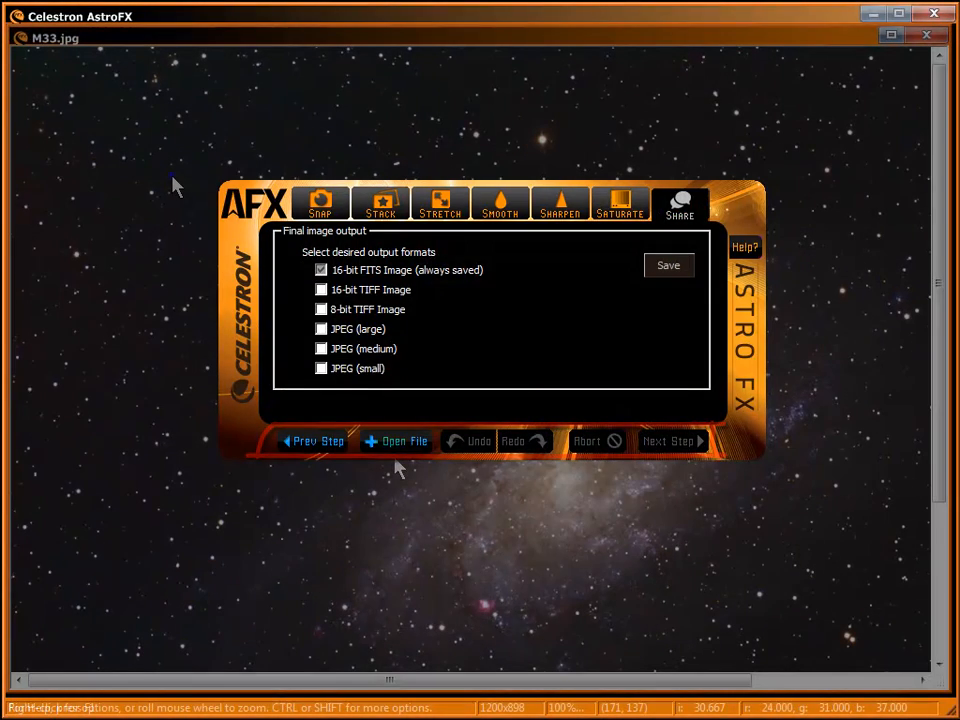
right_click(172, 180)
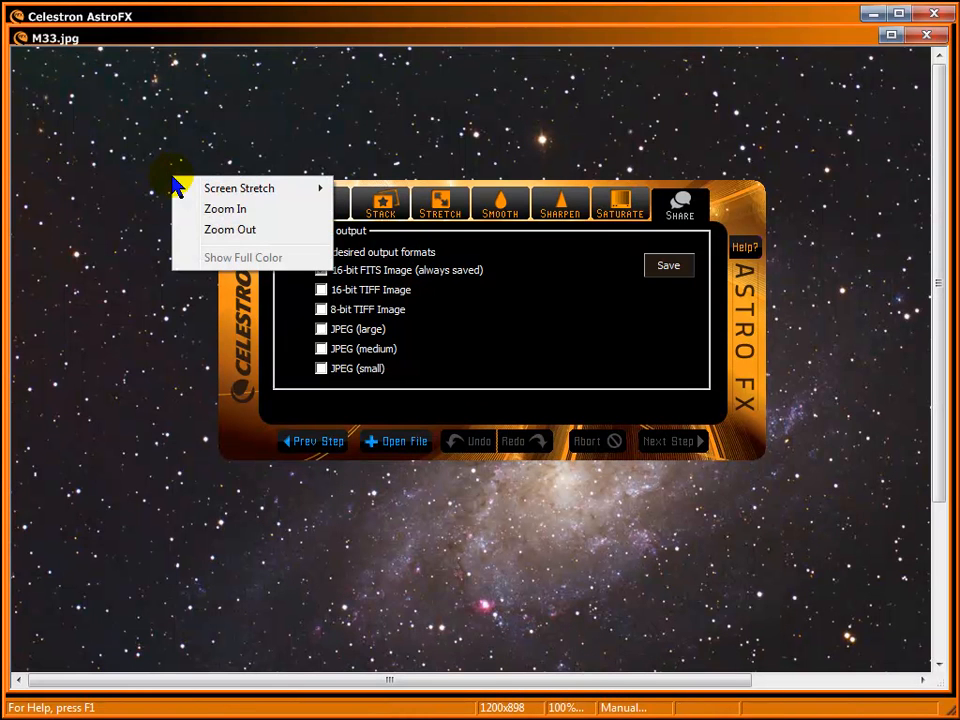
mouse_move(276, 228)
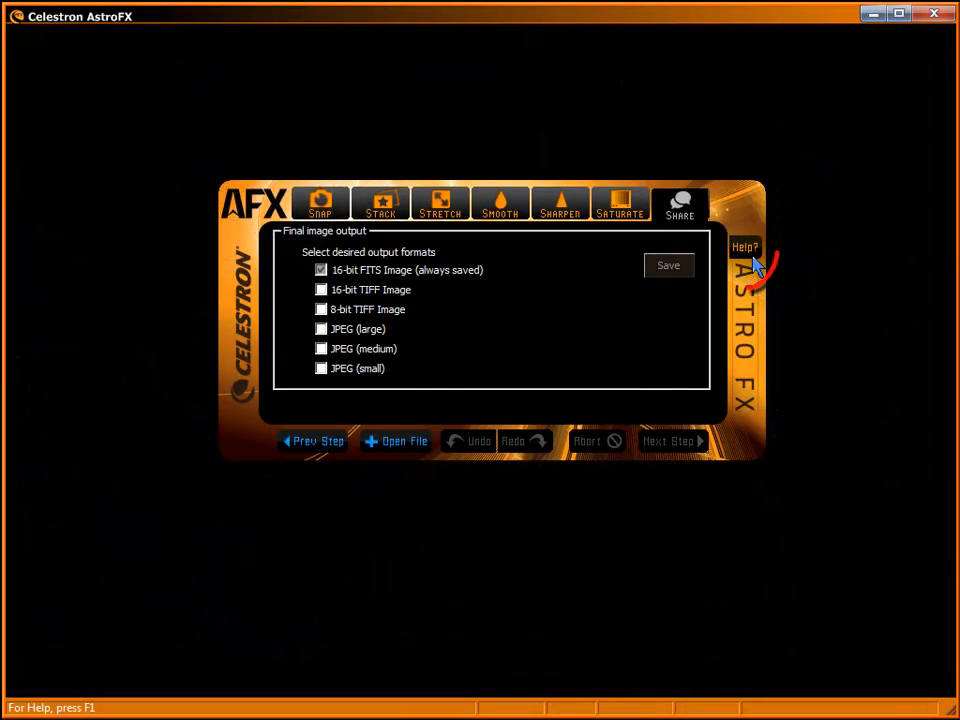
left_click(744, 248)
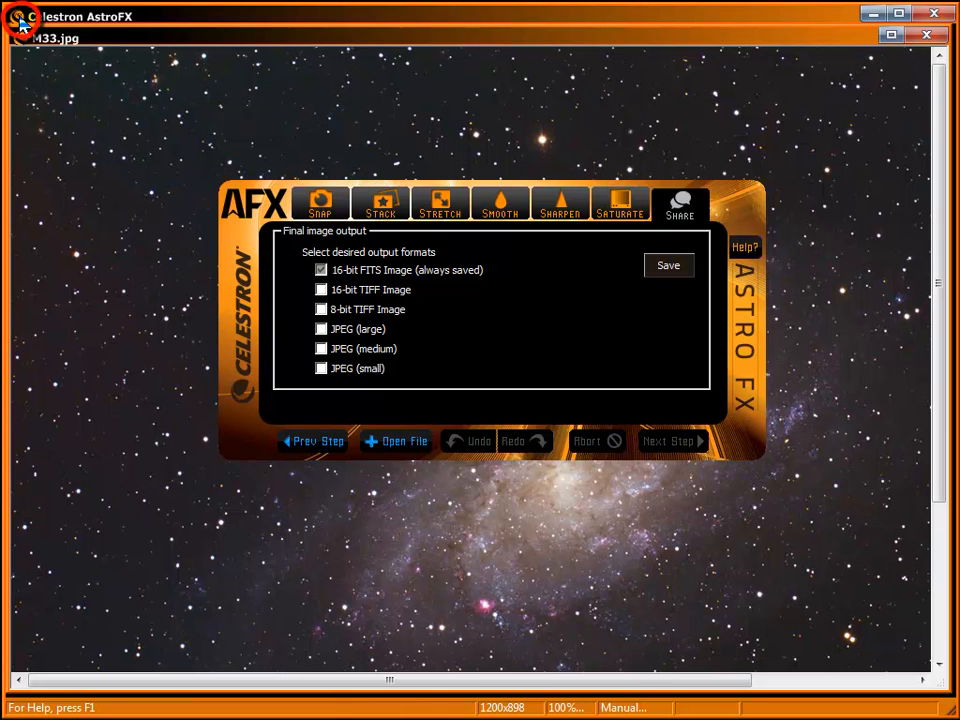
Hide the AFX console to see the M33 image unobstructed, then show it again.
left_click(20, 16)
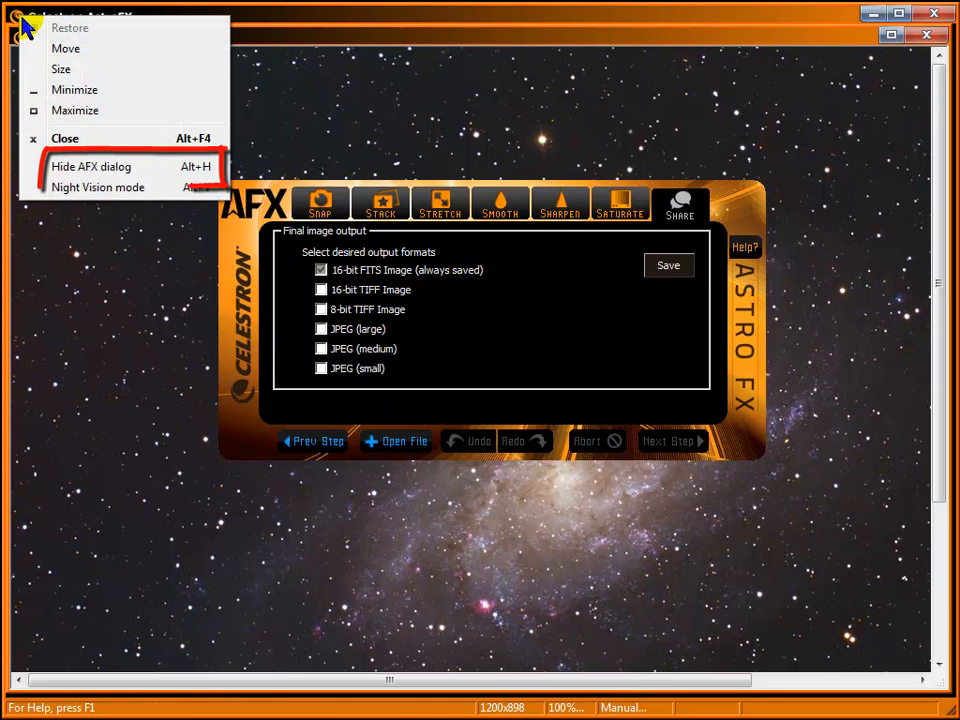
left_click(90, 166)
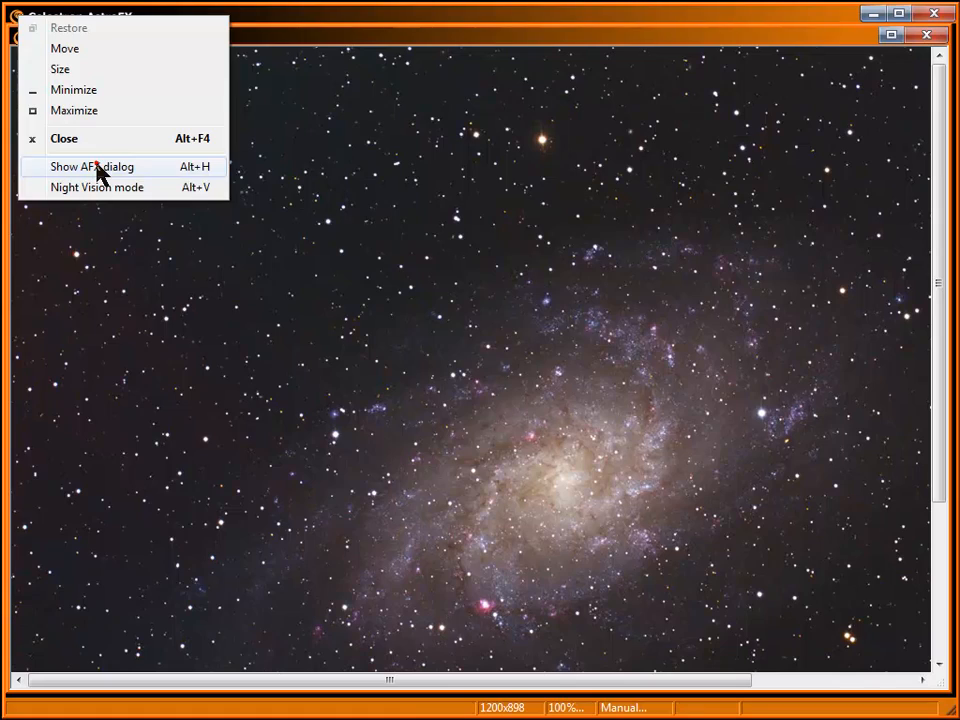
left_click(92, 166)
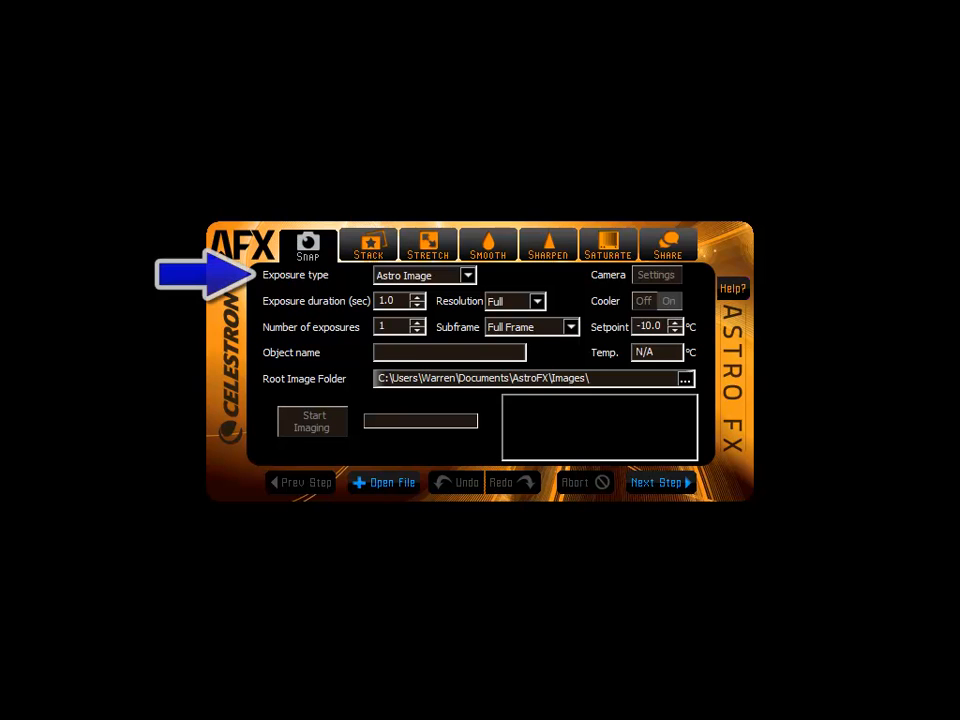
left_click(468, 276)
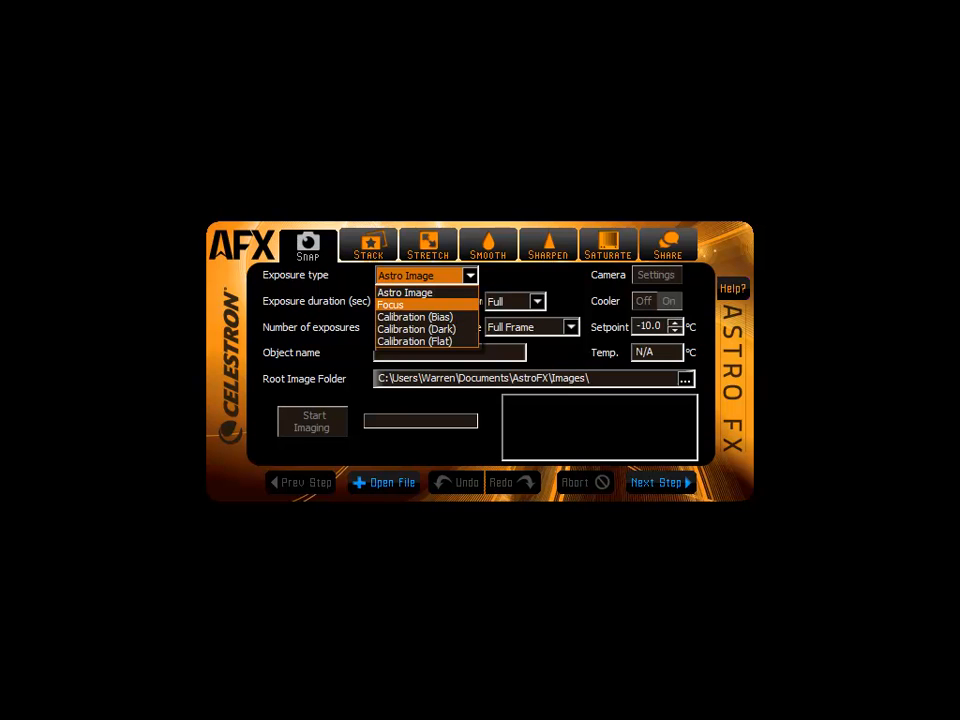
left_click(420, 292)
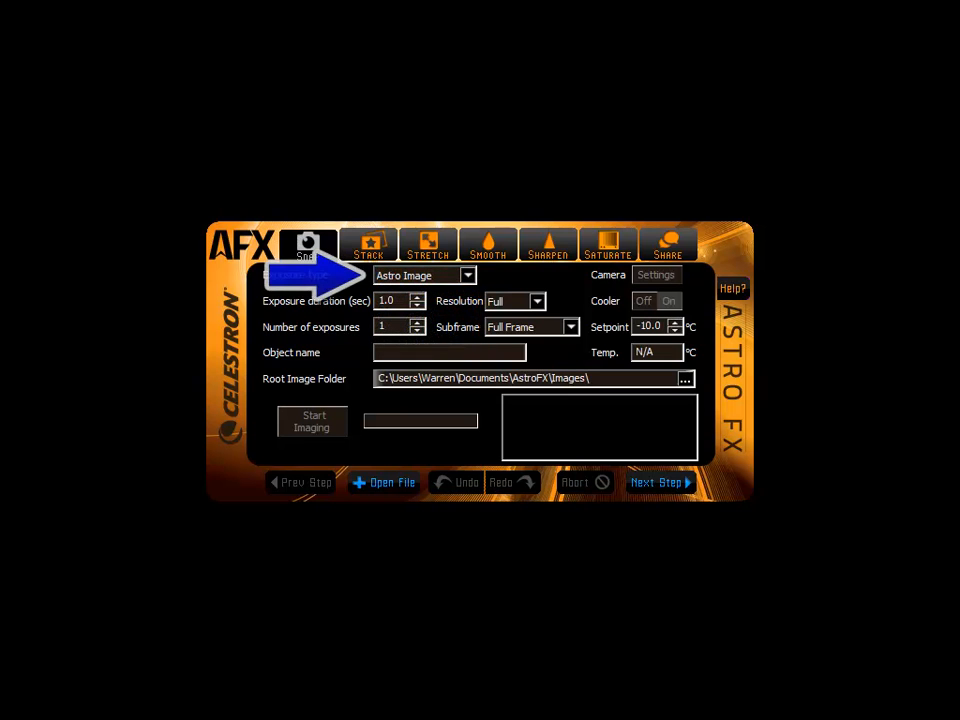
left_click(470, 276)
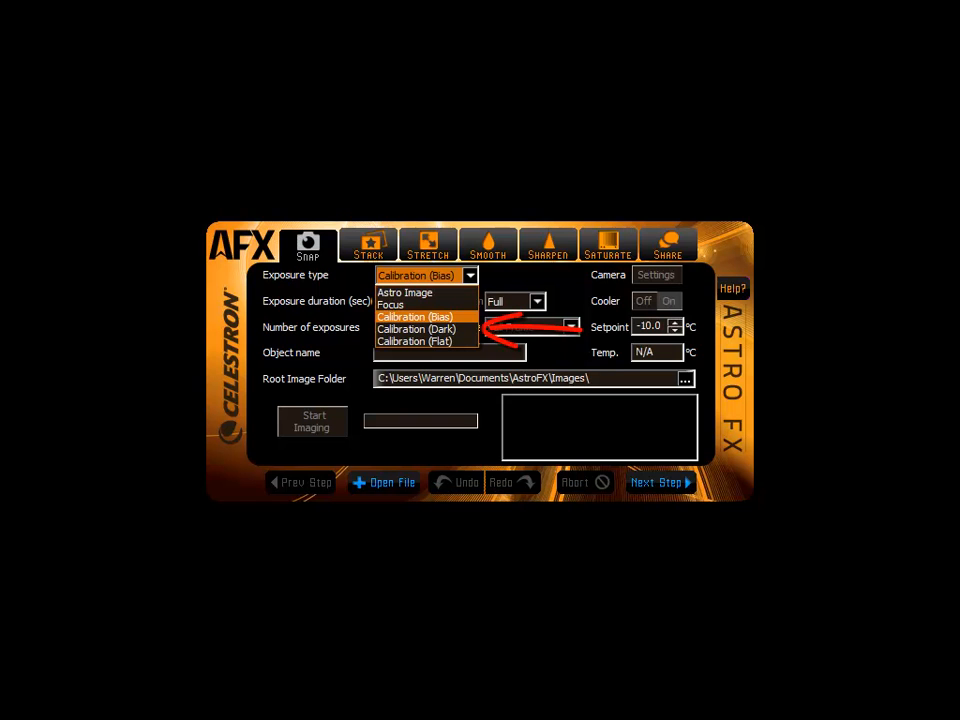
left_click(384, 482)
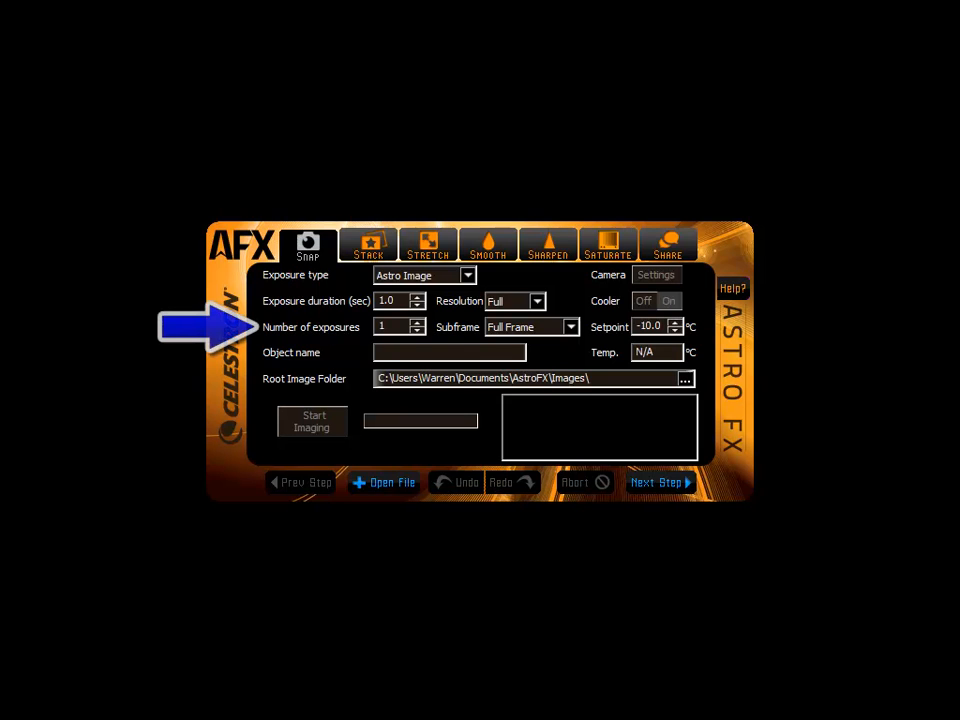
mouse_move(400, 300)
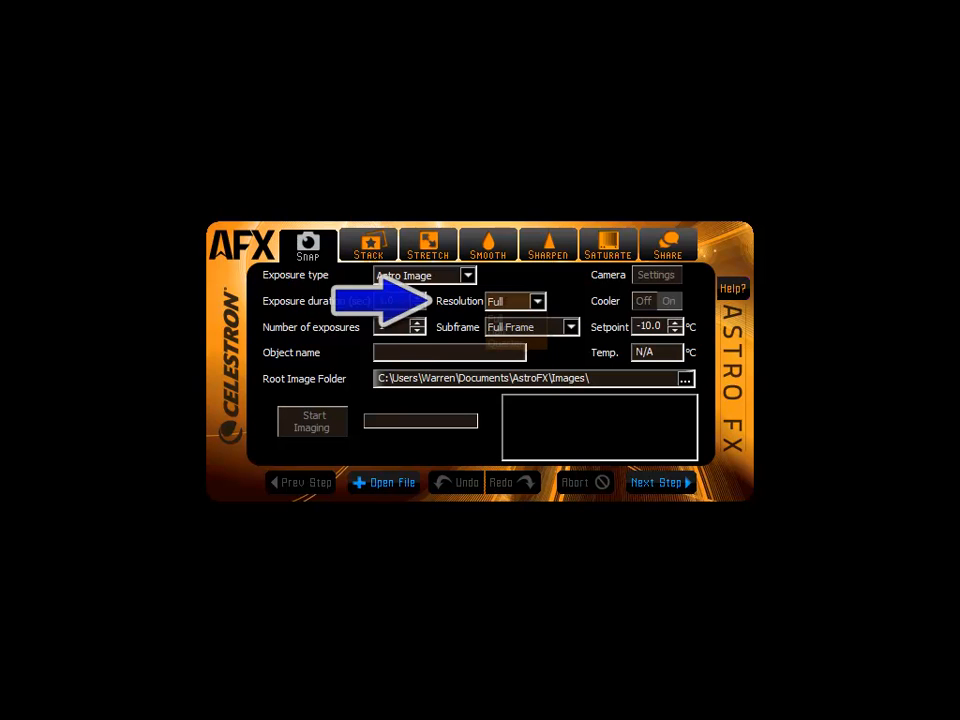
left_click(538, 300)
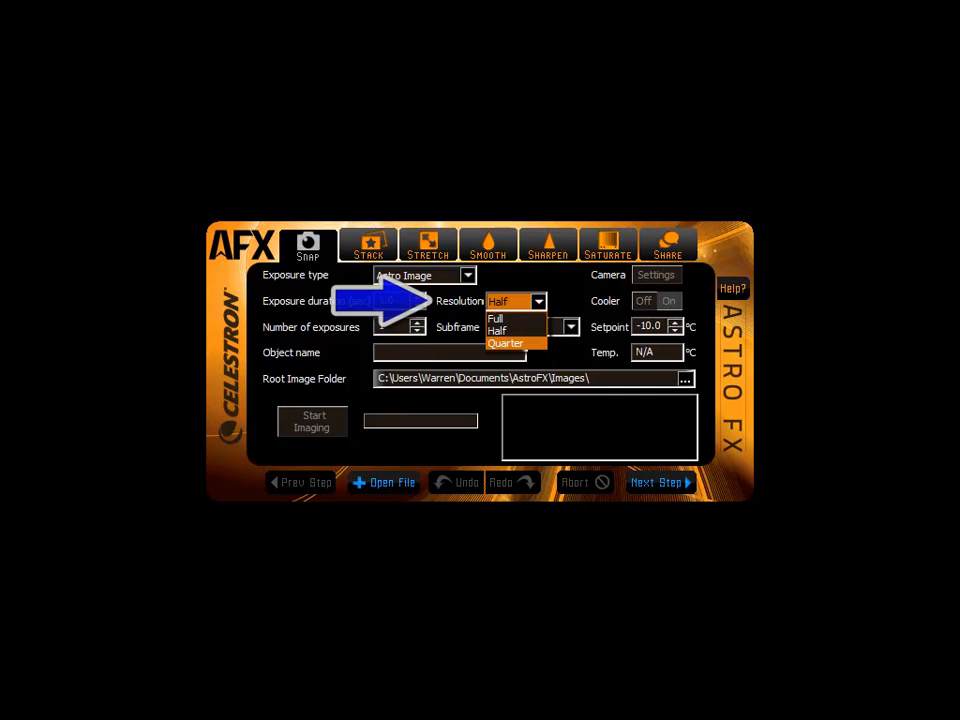
left_click(496, 318)
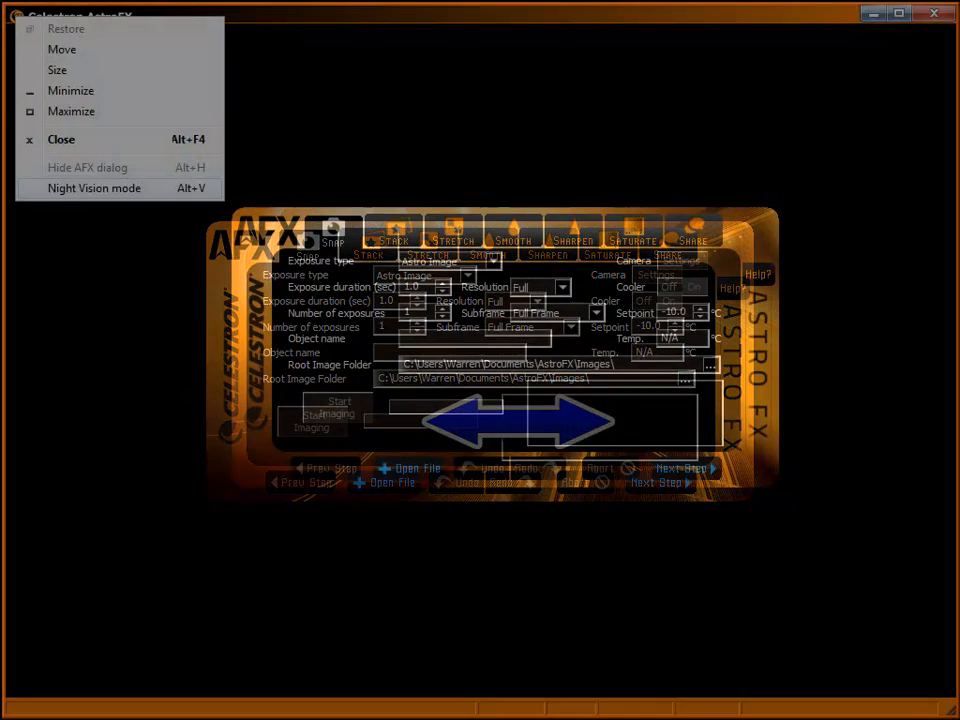
mouse_move(94, 188)
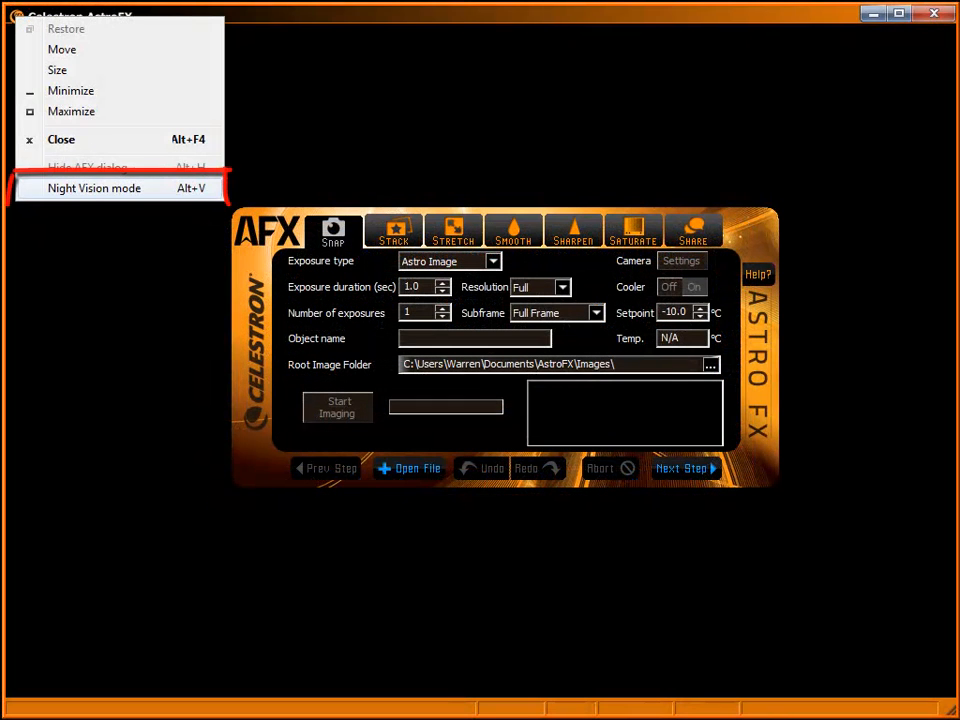
Switch on Night Vision mode so the interface turns red, then view the image full-window.
left_click(94, 188)
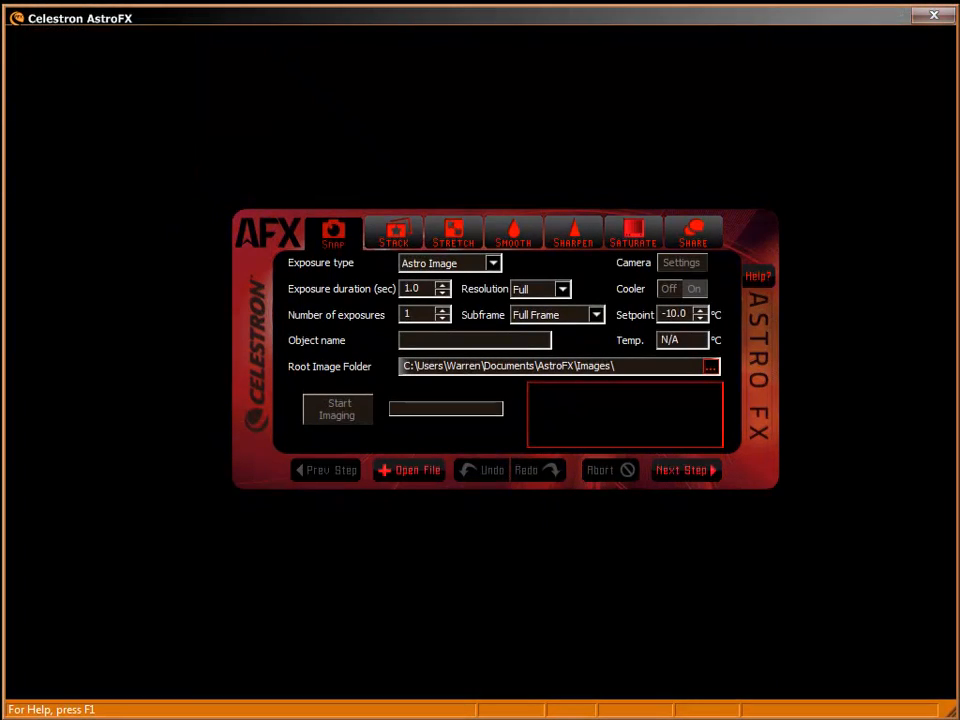
left_click(416, 470)
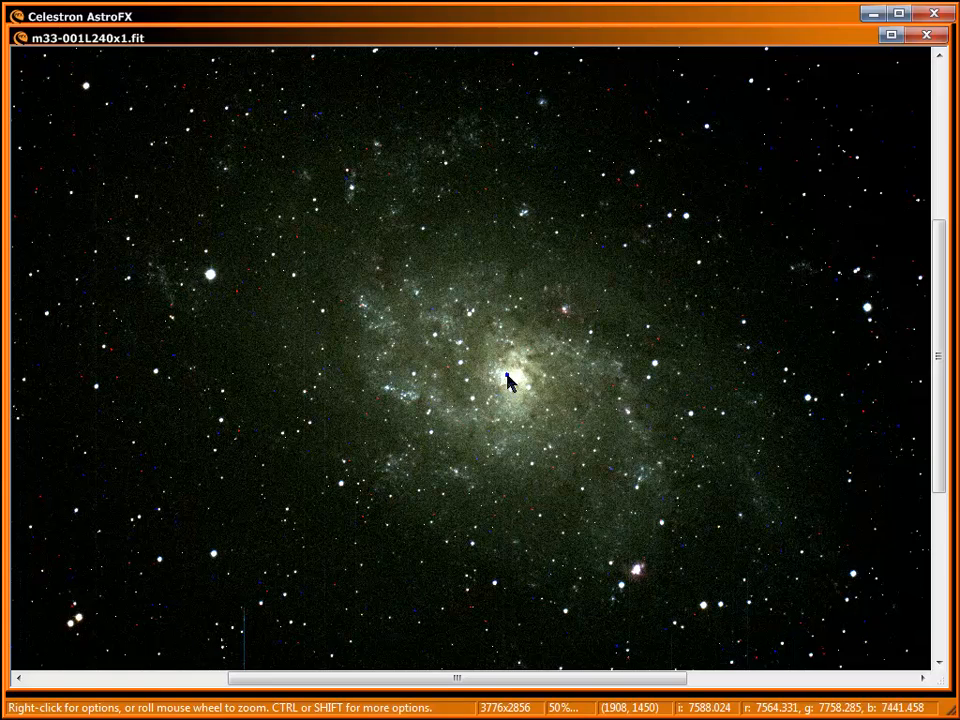
Zoom in on the M33 image to 100% scale via its viewing options.
right_click(508, 382)
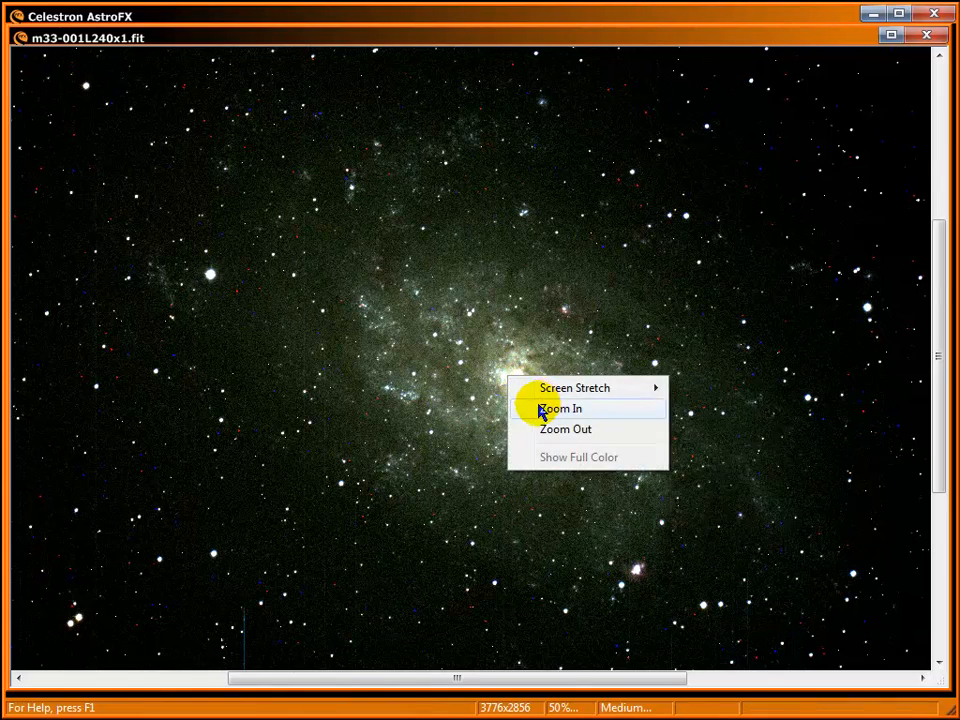
left_click(560, 408)
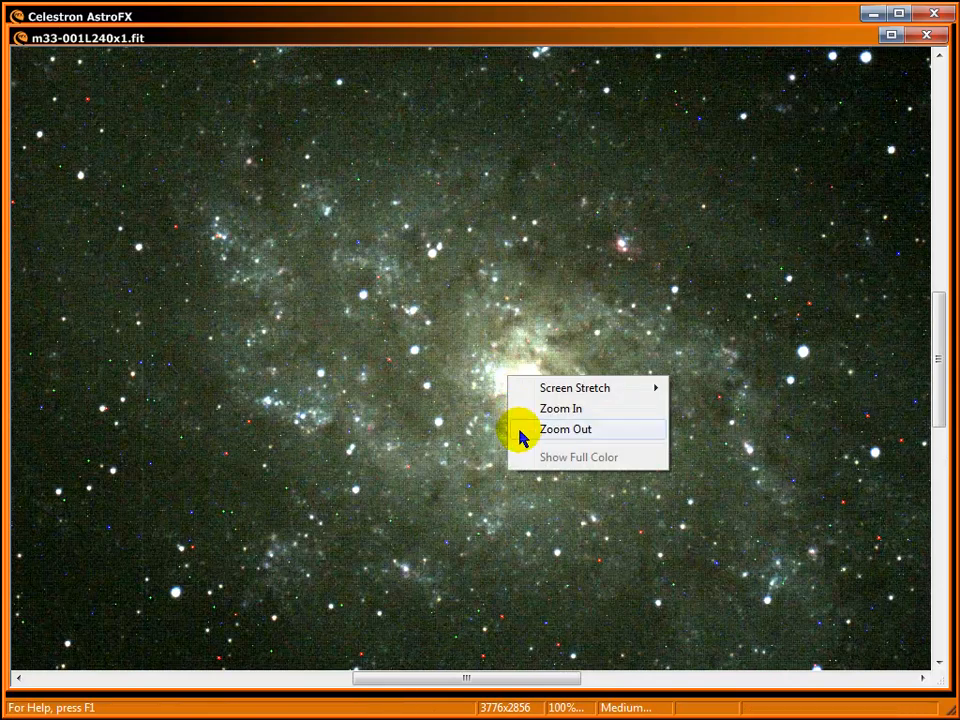
left_click(564, 428)
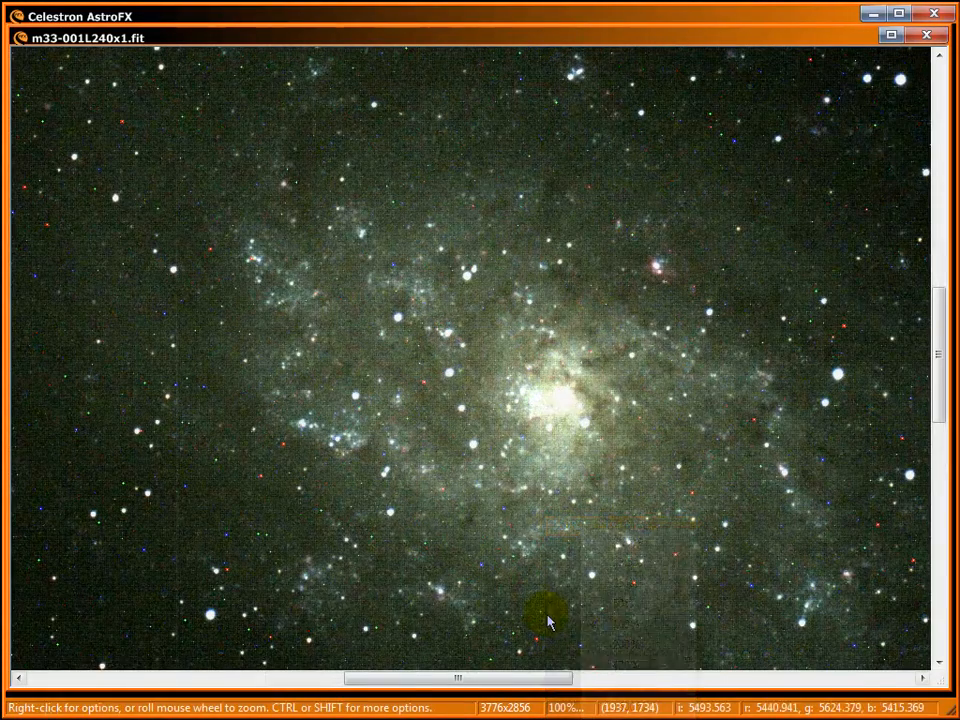
mouse_move(452, 370)
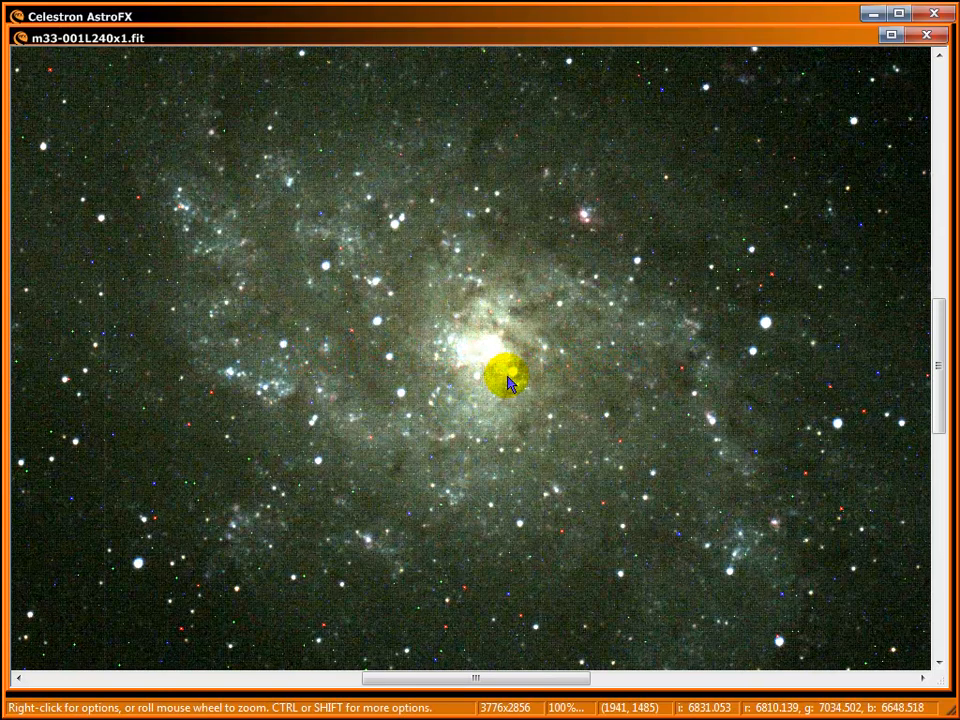
Apply a stronger Screen Stretch to brighten the M33 galaxy's core and faint arms.
right_click(510, 384)
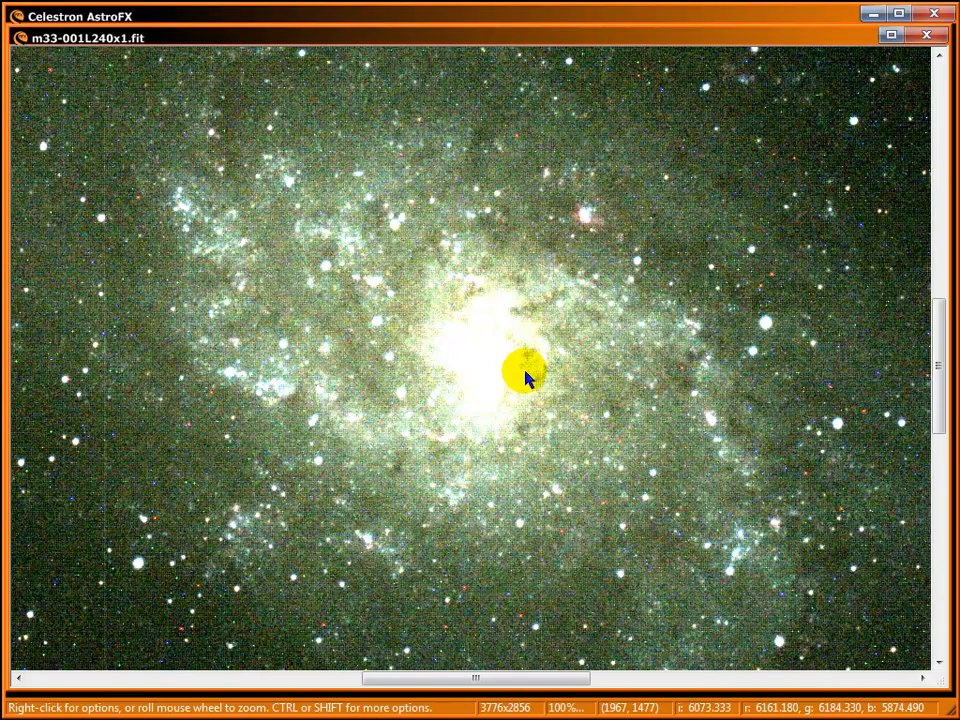
left_click(528, 376)
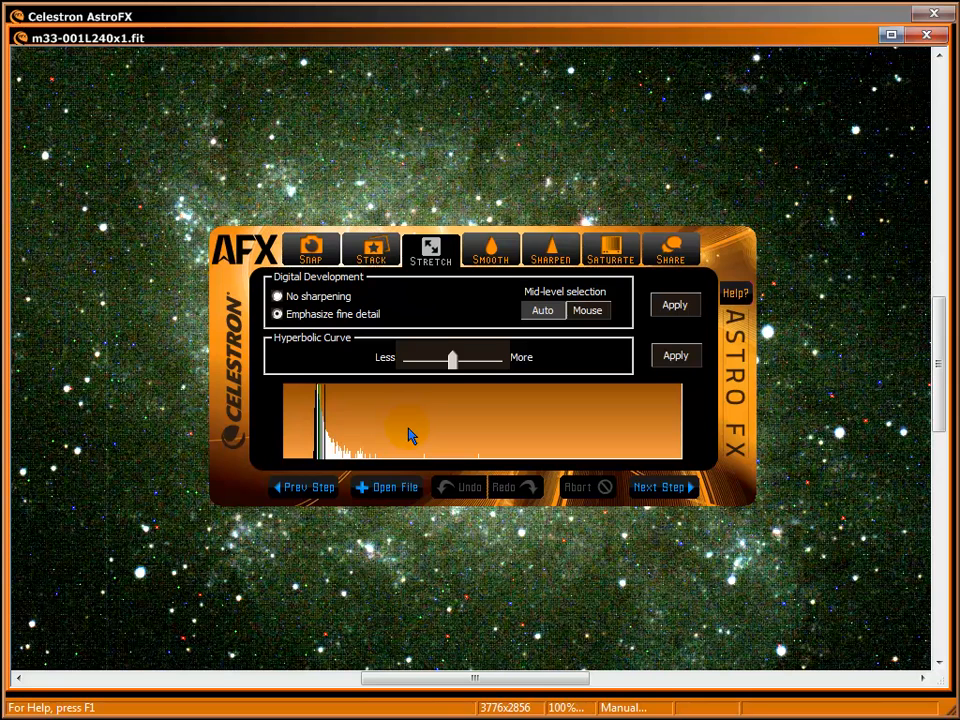
mouse_move(418, 436)
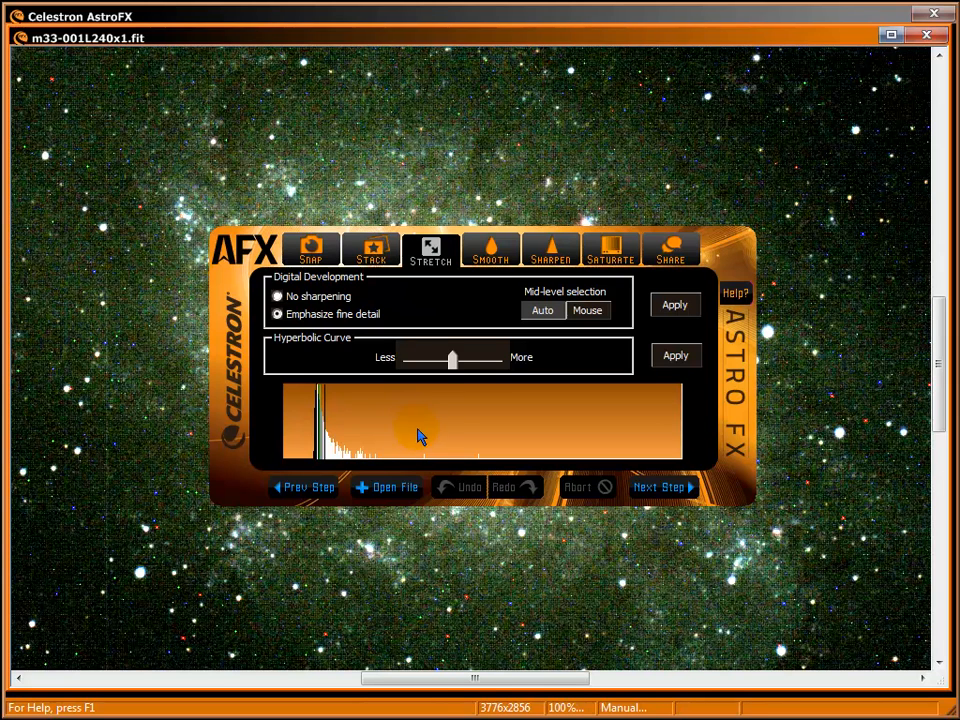
Advance through Smooth and Sharpen to the Saturate stage, then list the screen stretch levels from the status bar.
left_click(490, 248)
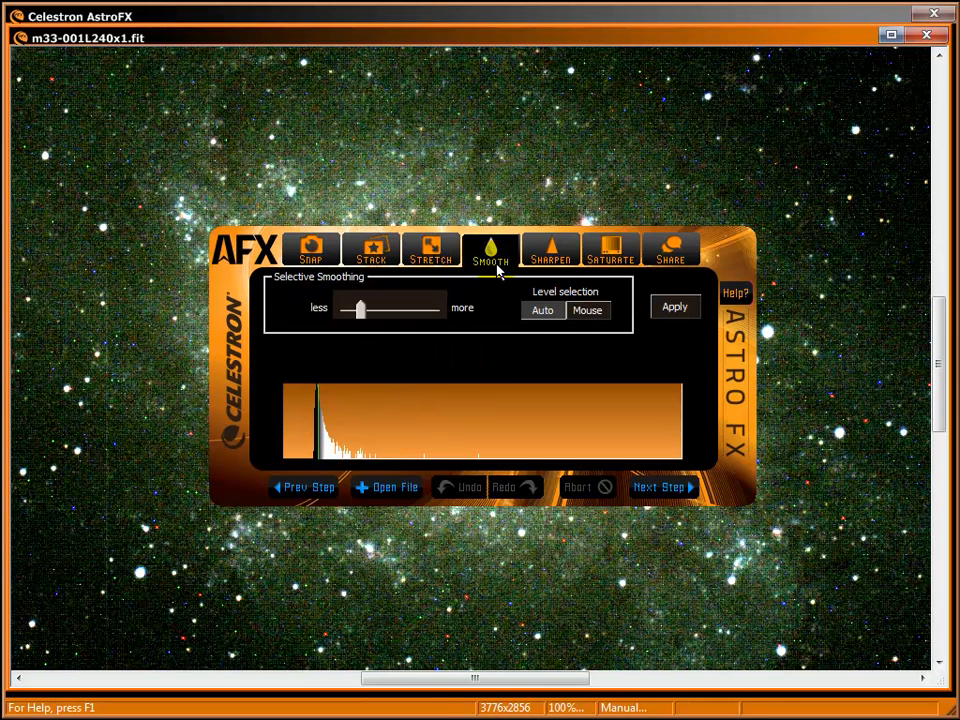
left_click(552, 250)
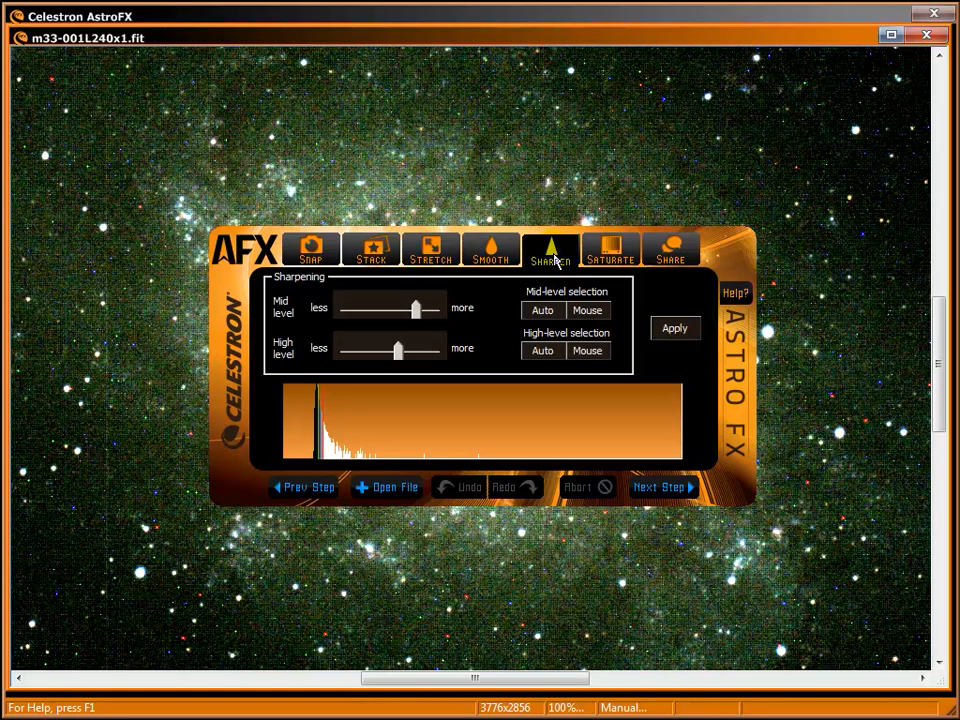
left_click(610, 248)
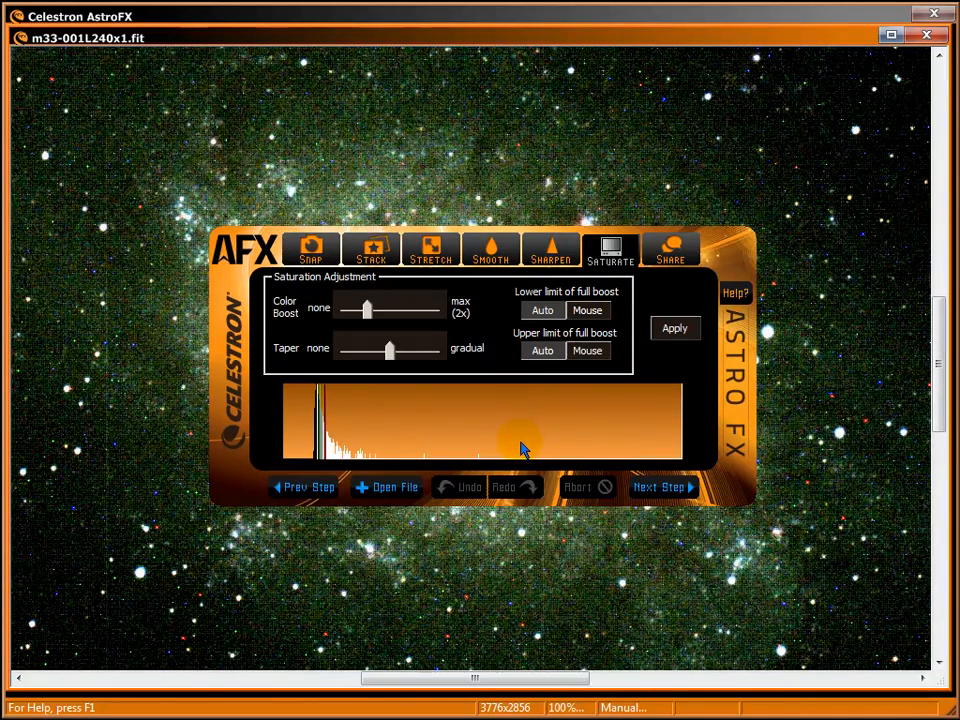
mouse_move(456, 436)
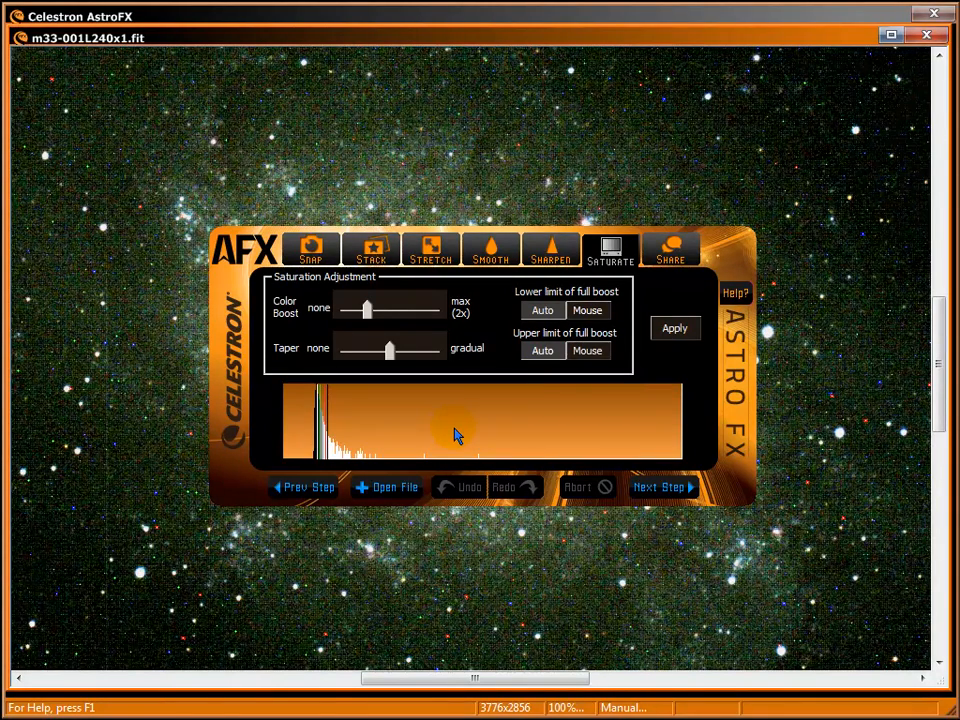
mouse_move(548, 438)
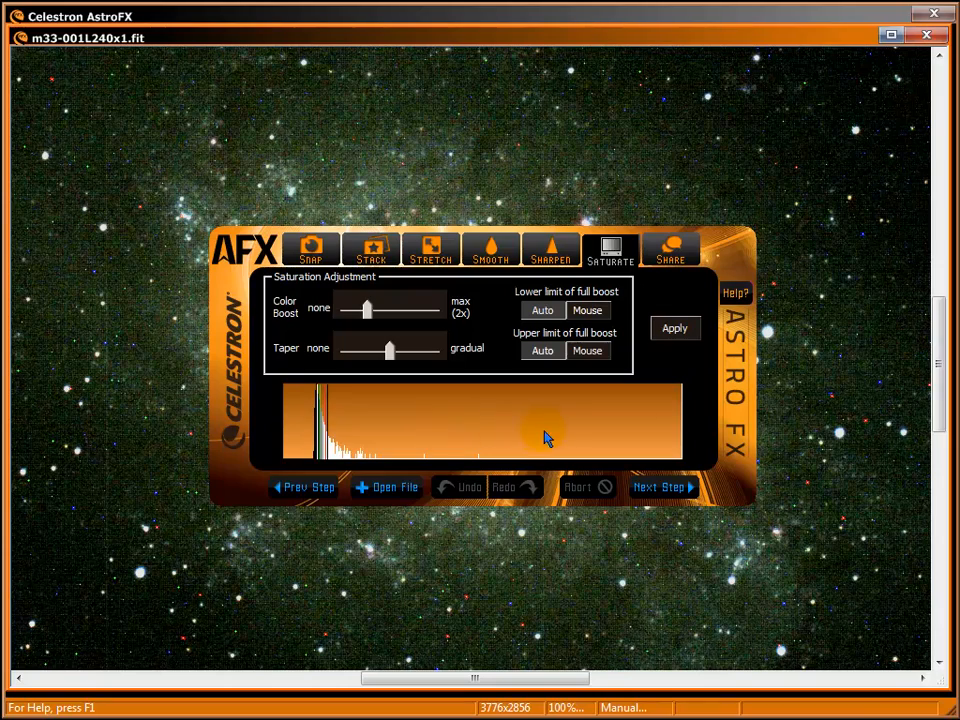
left_click(674, 328)
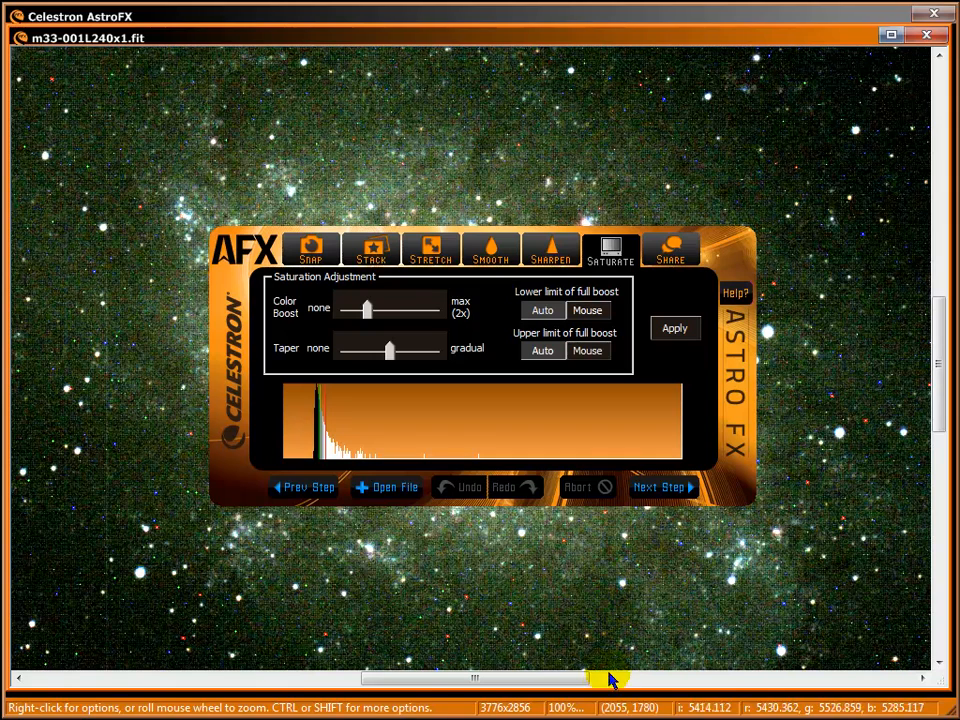
right_click(620, 708)
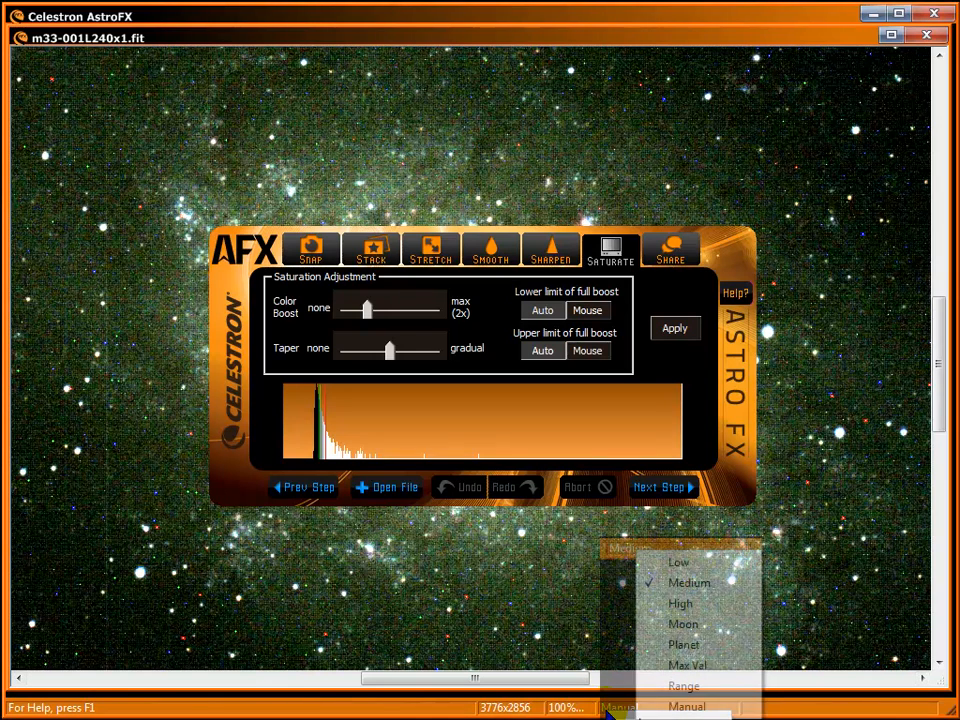